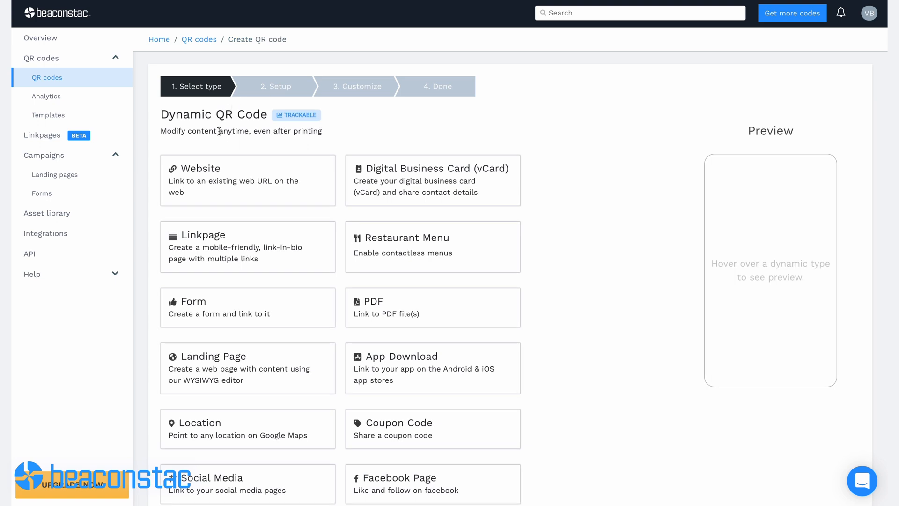
- Create a Website QR code with the YouTube video's share link pasted as its URL
{"action": "left_click", "coordinate": [247, 180]}
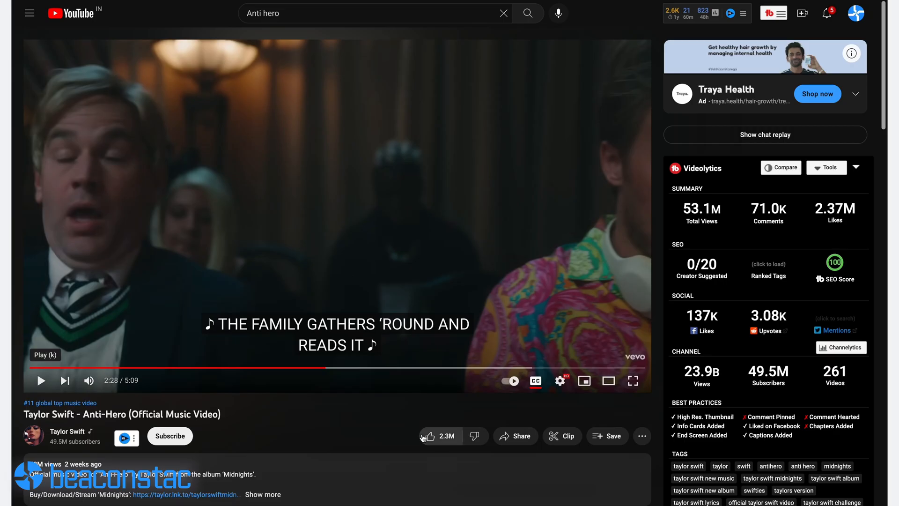
{"action": "left_click", "coordinate": [515, 435]}
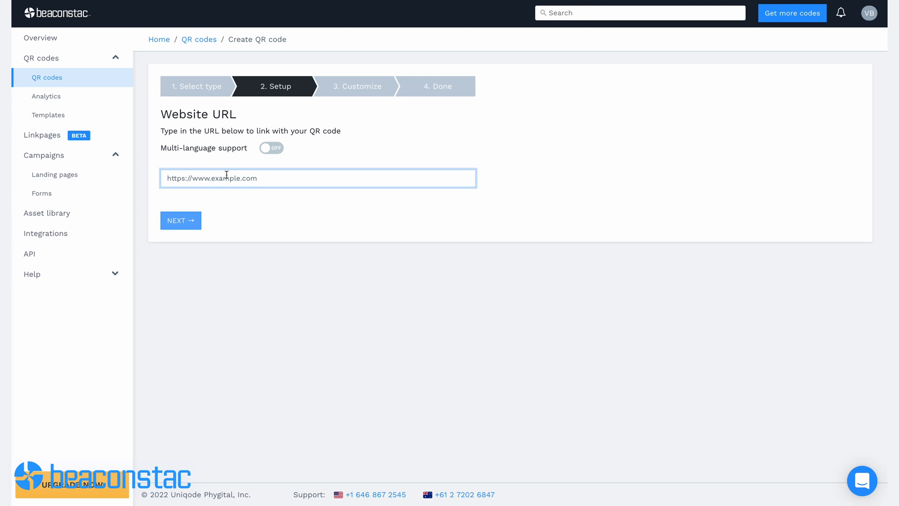
{"action": "right_click", "coordinate": [226, 178]}
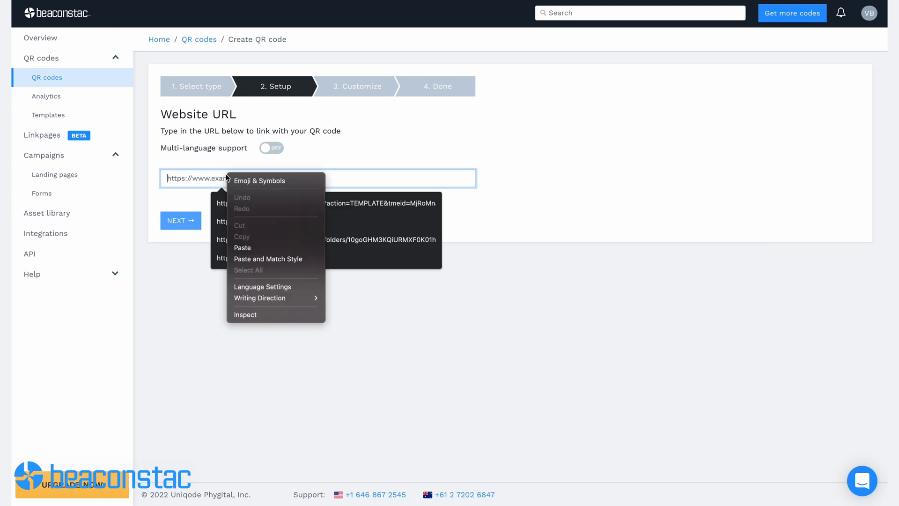
{"action": "left_click", "coordinate": [241, 247]}
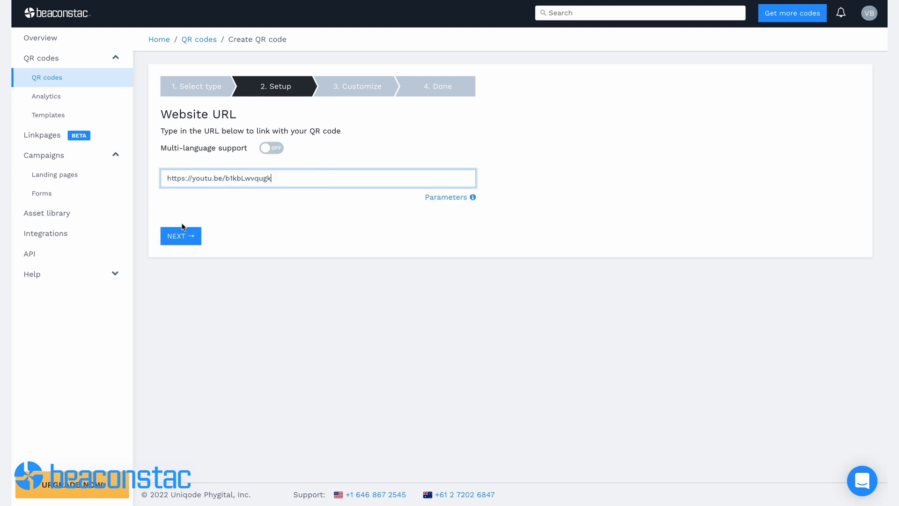
{"action": "left_click", "coordinate": [180, 236]}
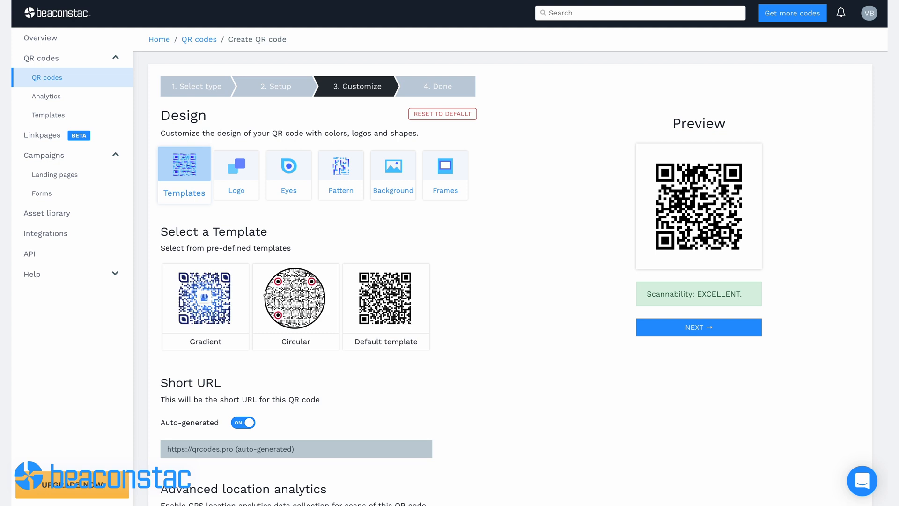
- Style the code with the Circular template, YouTube logo and orange SCAN ME frame
{"action": "left_click", "coordinate": [295, 297]}
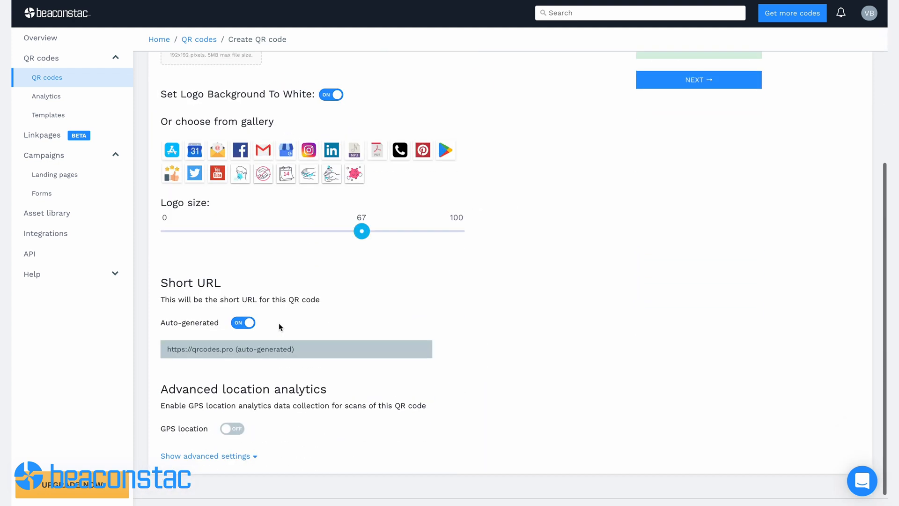
{"action": "scroll", "scroll_direction": "up", "scroll_amount": 3}
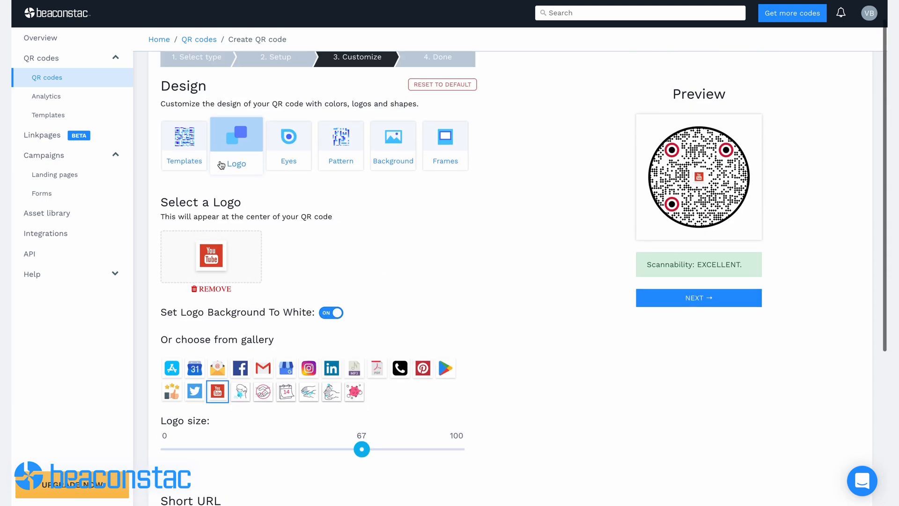
{"action": "left_click", "coordinate": [288, 136]}
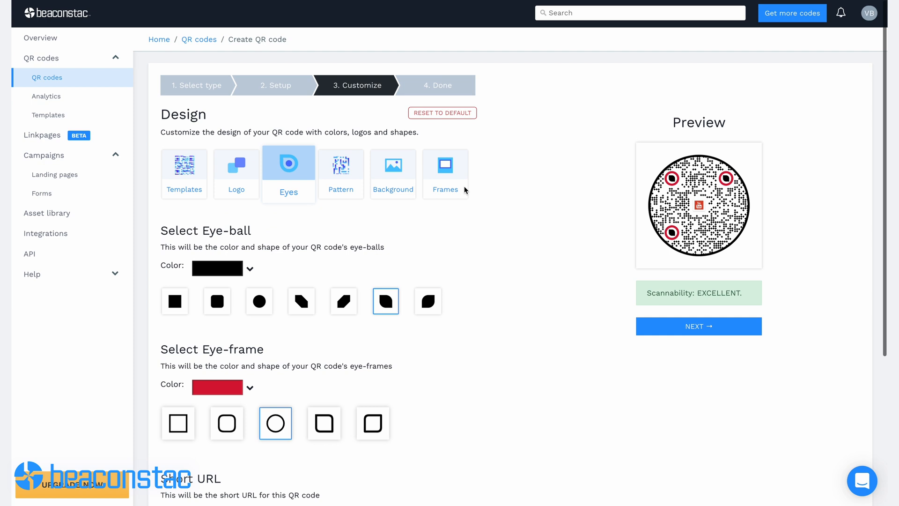
{"action": "left_click", "coordinate": [445, 172]}
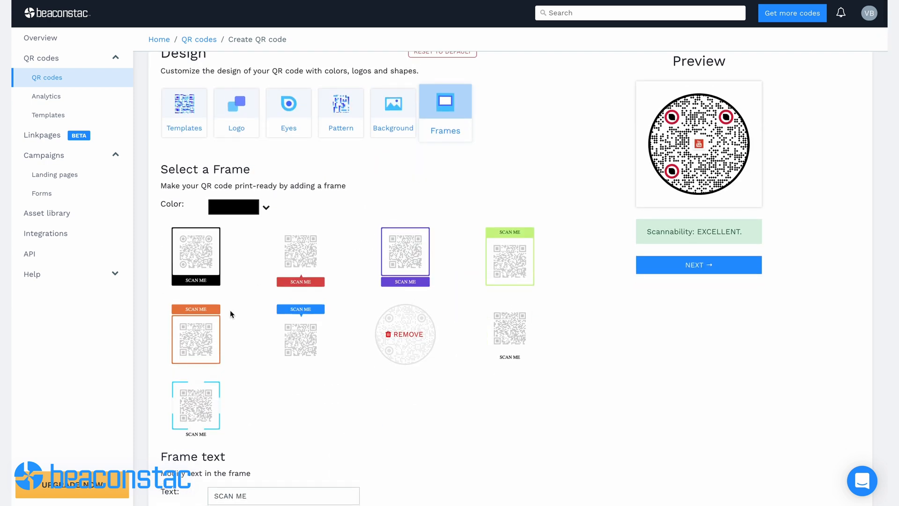
{"action": "left_click", "coordinate": [196, 338]}
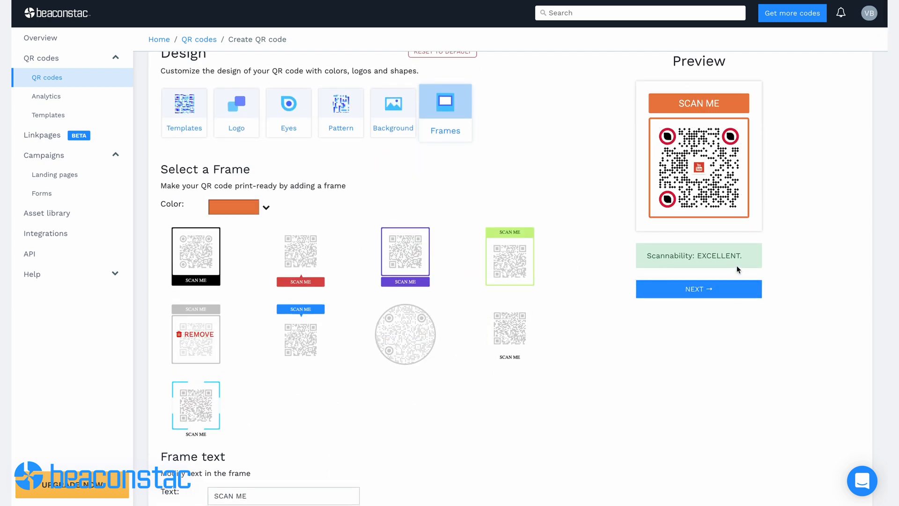
{"action": "left_click", "coordinate": [697, 288]}
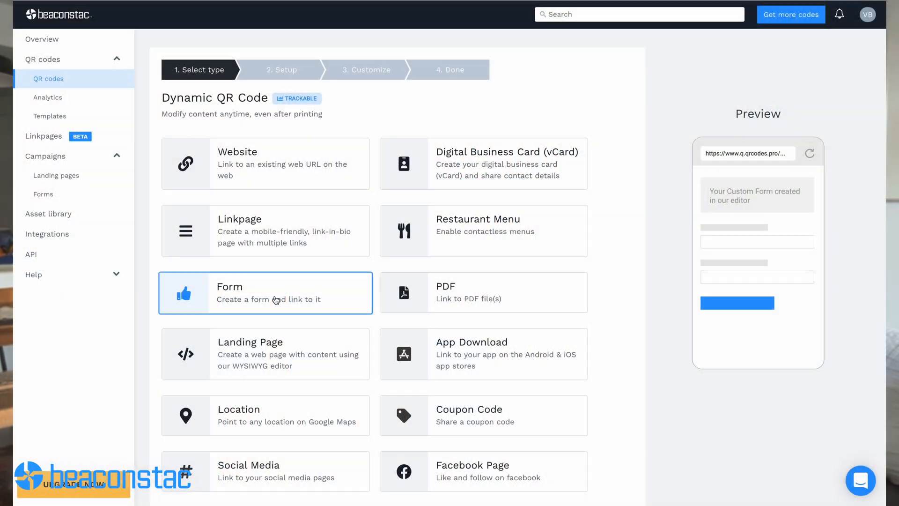
- Start a Form QR code and create a new blank form named 'Beaconstac'
{"action": "left_click", "coordinate": [264, 292]}
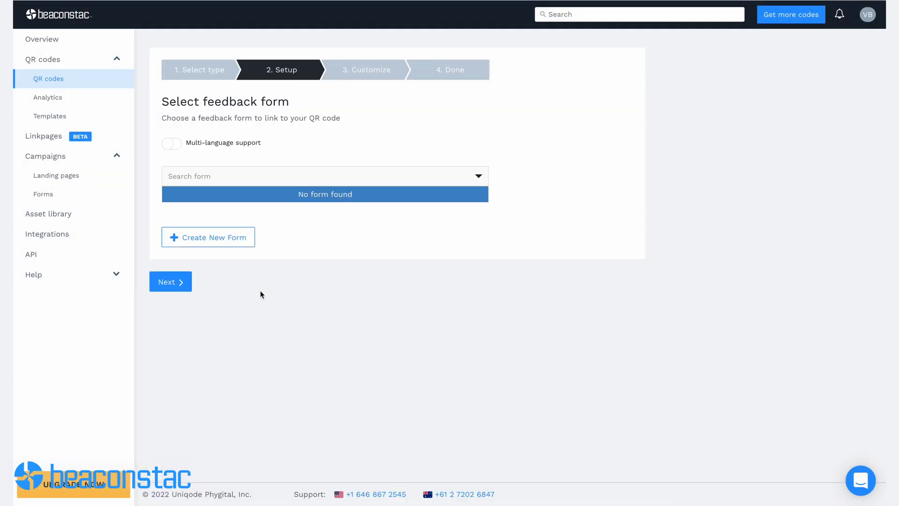
{"action": "left_click", "coordinate": [208, 237]}
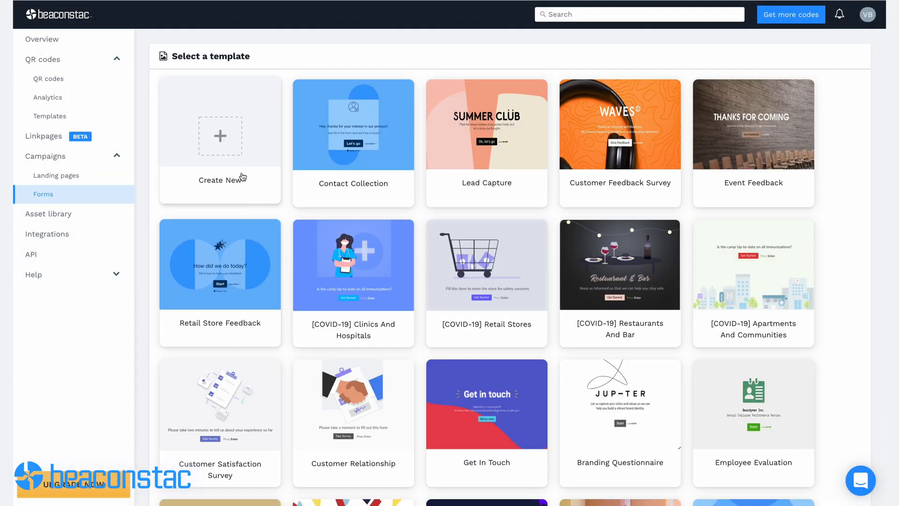
{"action": "left_click", "coordinate": [219, 141]}
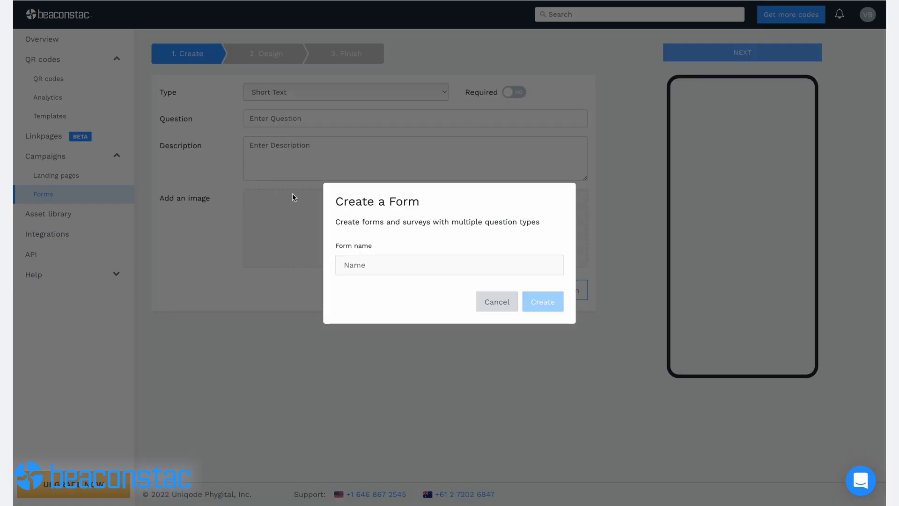
{"action": "type", "text": "B"}
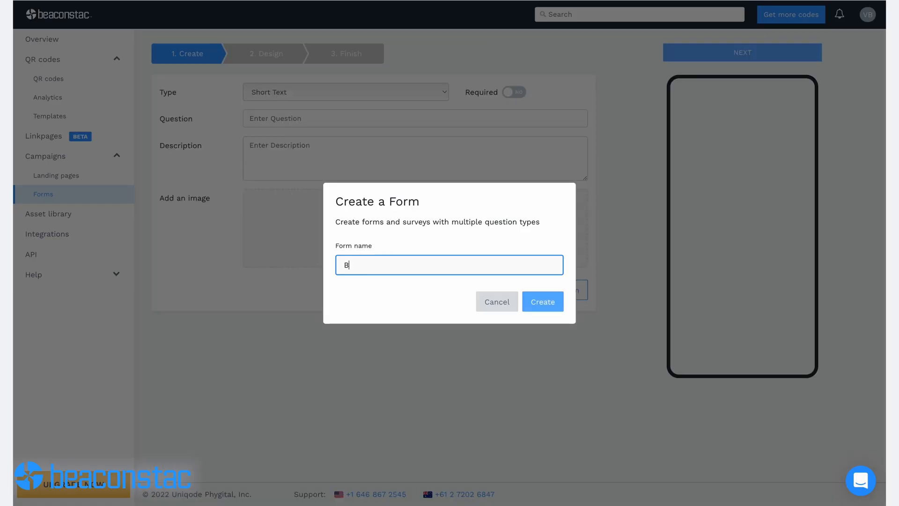
{"action": "type", "text": "eaco"}
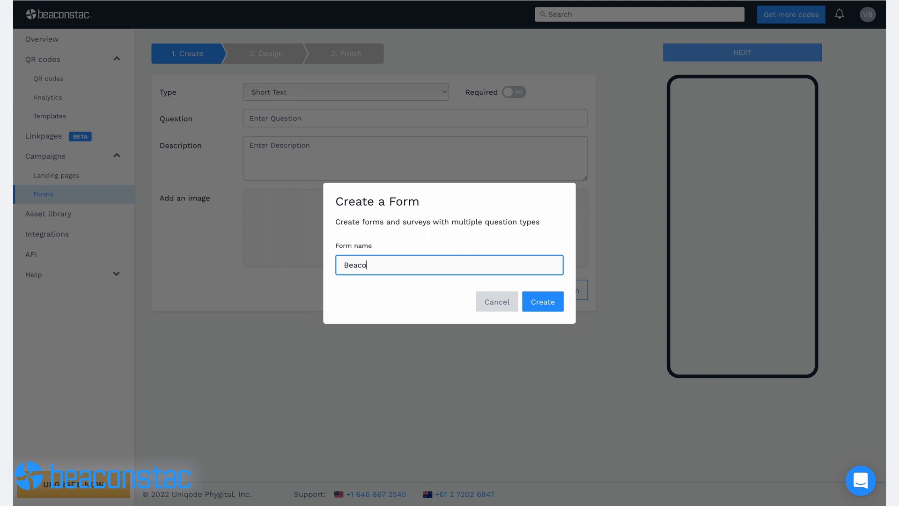
{"action": "type", "text": "nstac"}
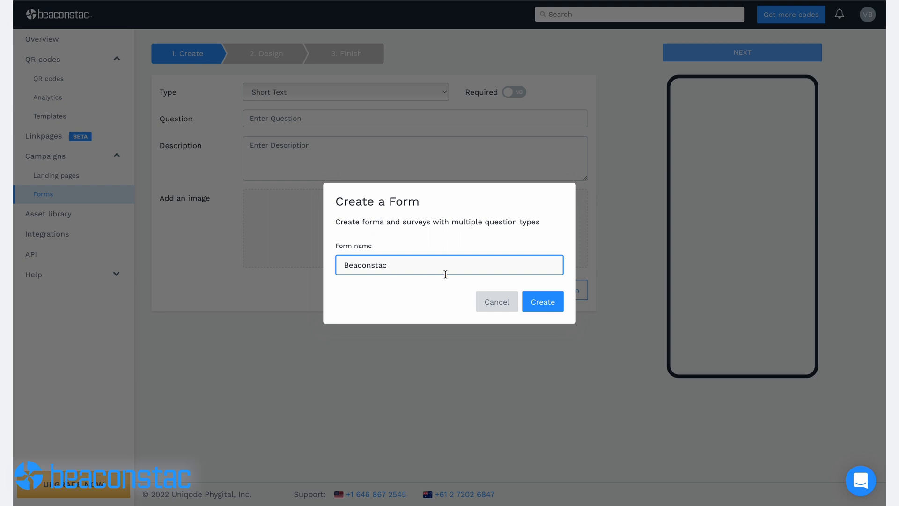
{"action": "left_click", "coordinate": [541, 301]}
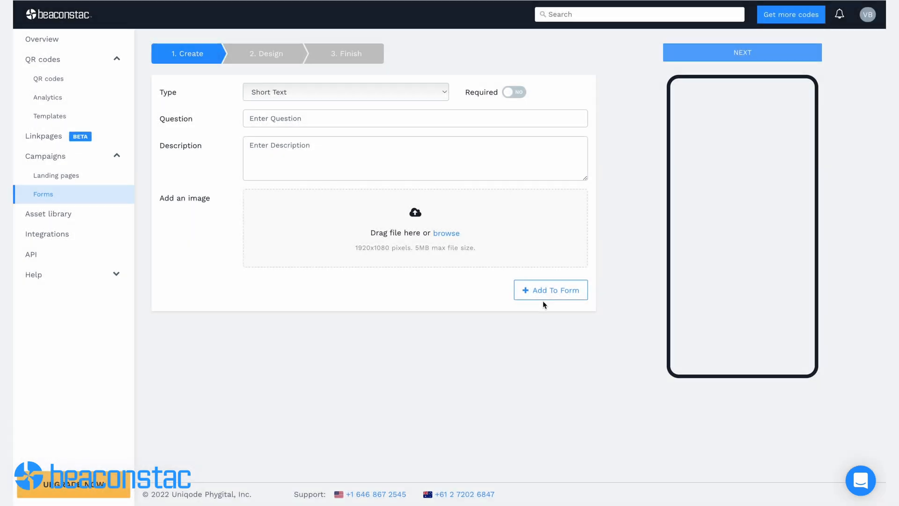
{"action": "mouse_move", "coordinate": [333, 96]}
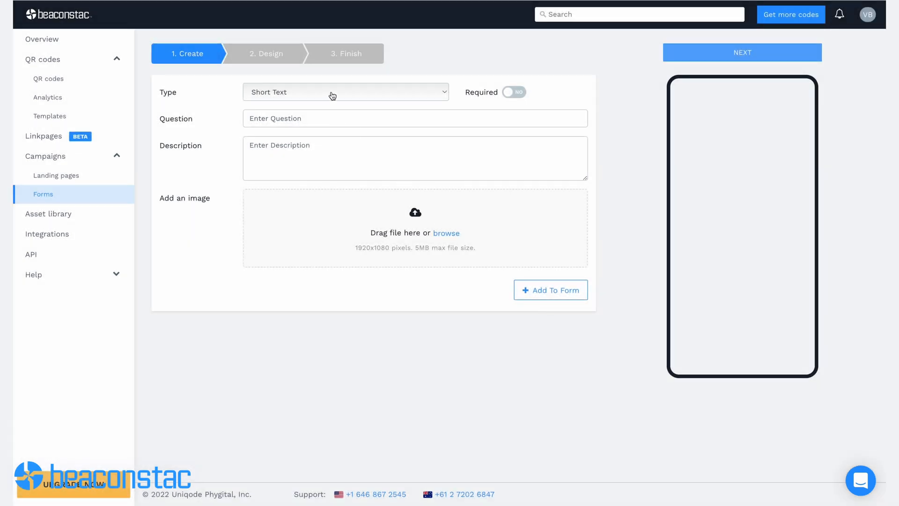
{"action": "mouse_move", "coordinate": [303, 93]}
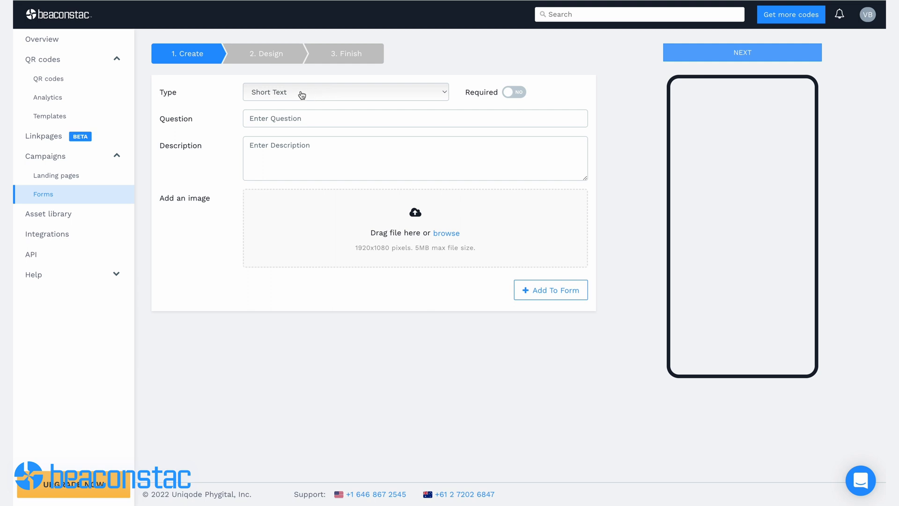
- Add a Yes or No question 'Do you want in?' with a registration description to the form
{"action": "left_click", "coordinate": [345, 91]}
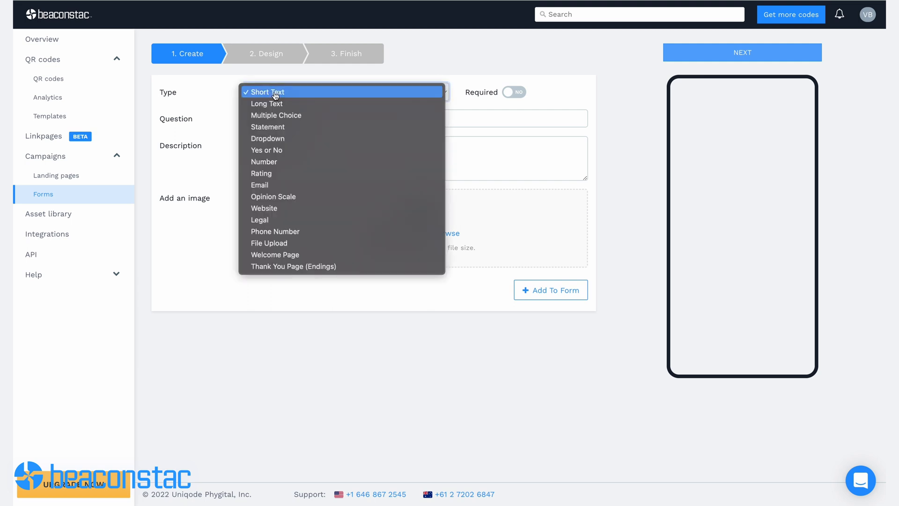
{"action": "mouse_move", "coordinate": [275, 127]}
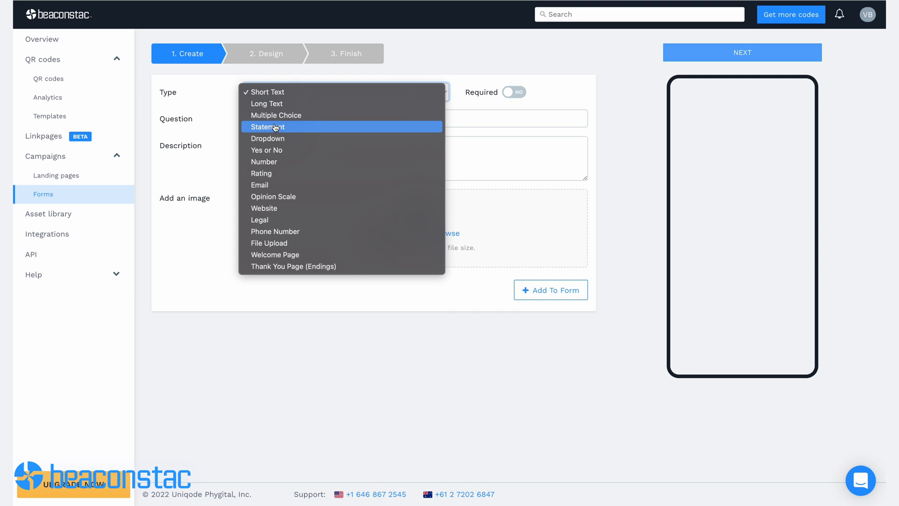
{"action": "mouse_move", "coordinate": [267, 149]}
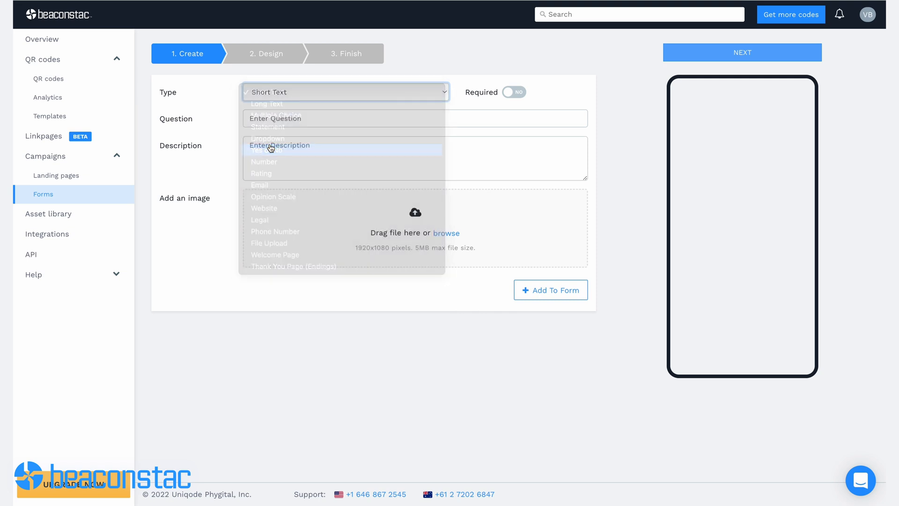
{"action": "left_click", "coordinate": [265, 150]}
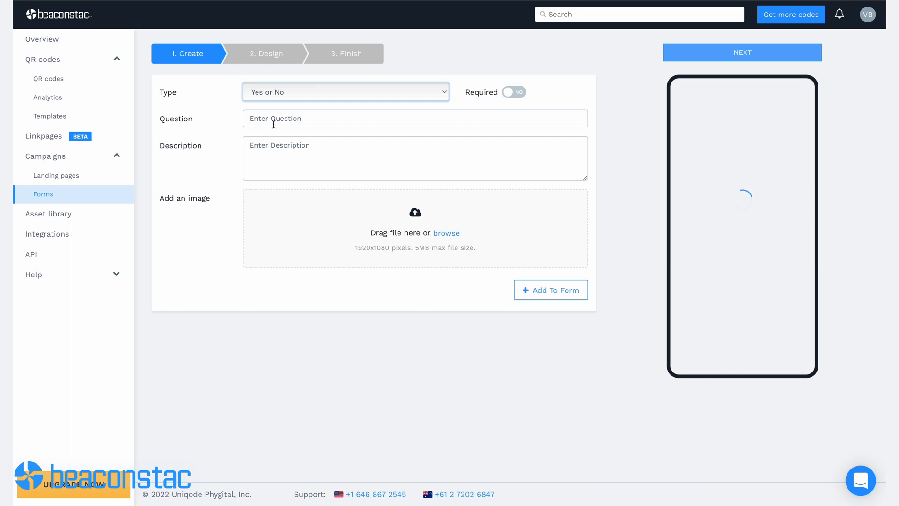
{"action": "left_click", "coordinate": [414, 118]}
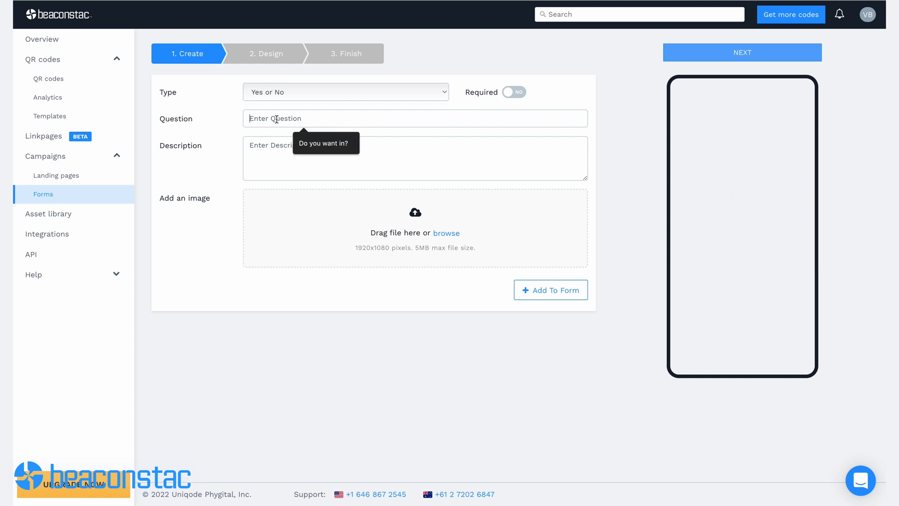
{"action": "left_click", "coordinate": [415, 158]}
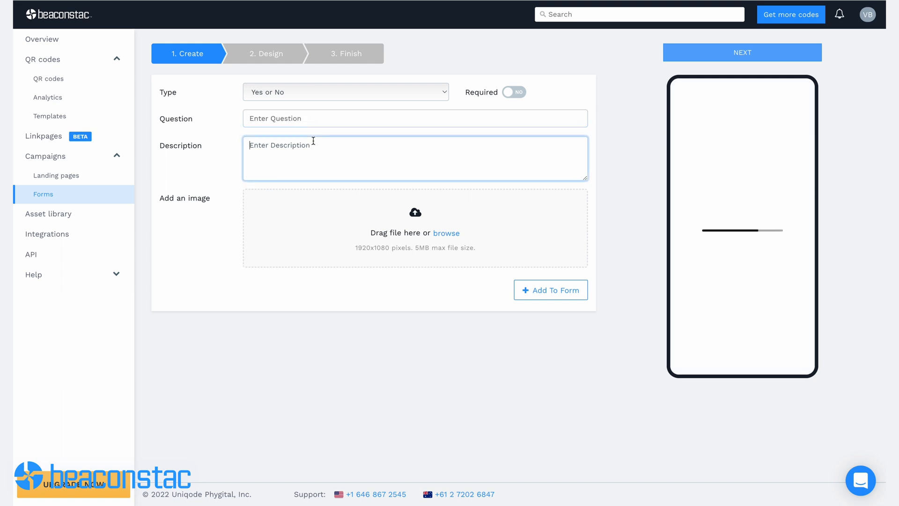
{"action": "type", "text": "Do you want in?"}
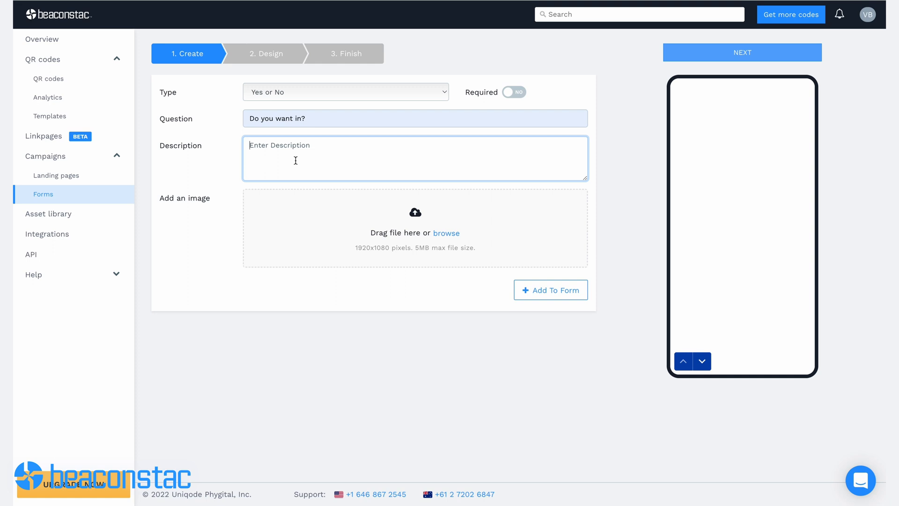
{"action": "left_click", "coordinate": [550, 290]}
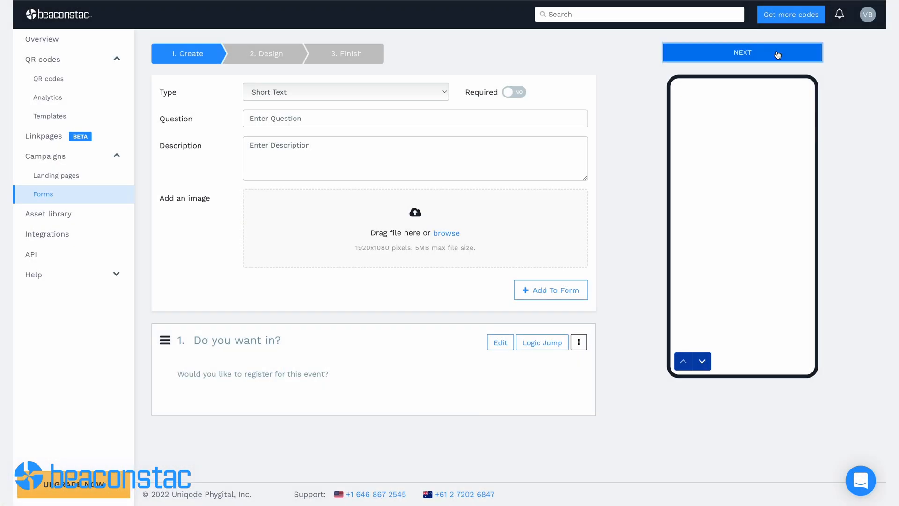
{"action": "left_click", "coordinate": [742, 53]}
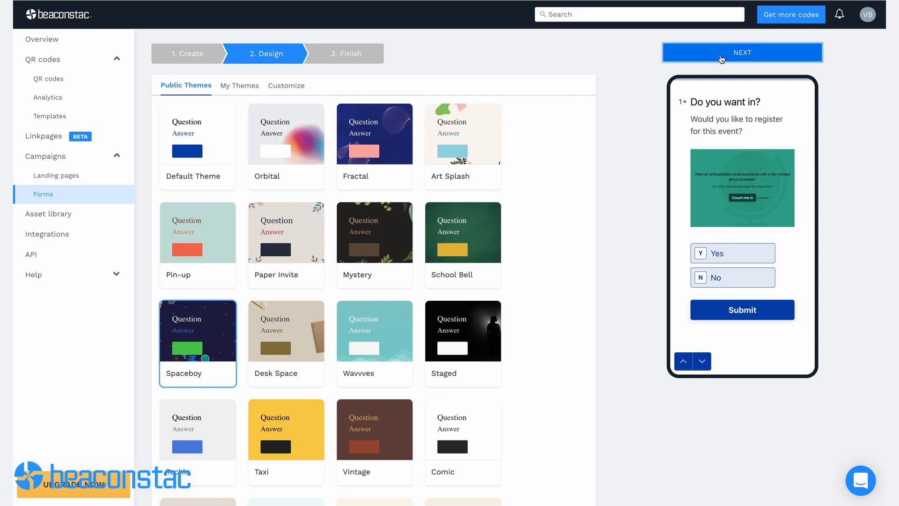
- Apply the Spaceboy theme, enable respondent emails and set the language to Chinese (simplified)
{"action": "left_click", "coordinate": [741, 53]}
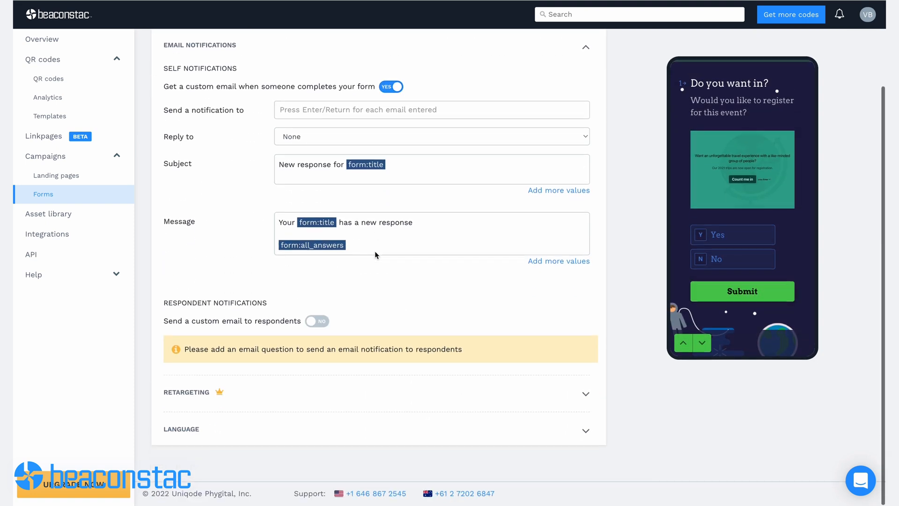
{"action": "left_click", "coordinate": [317, 321]}
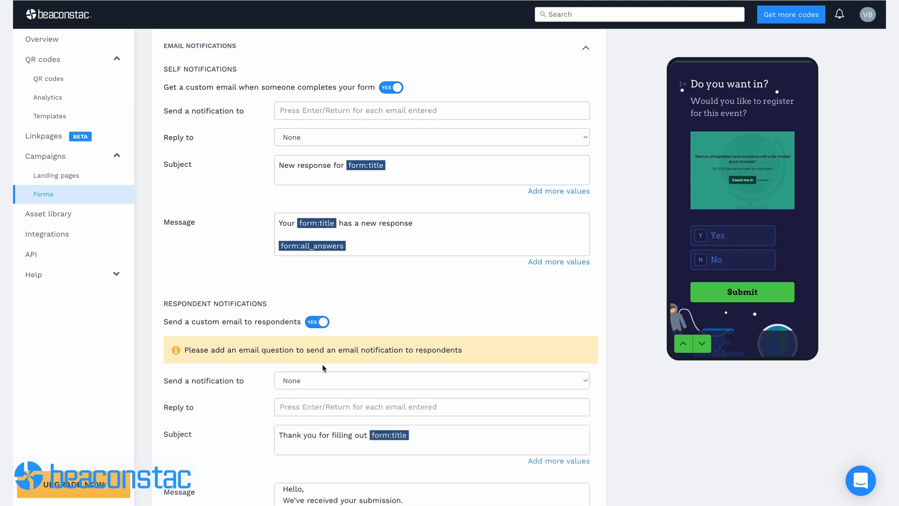
{"action": "scroll", "scroll_direction": "down", "scroll_amount": 3}
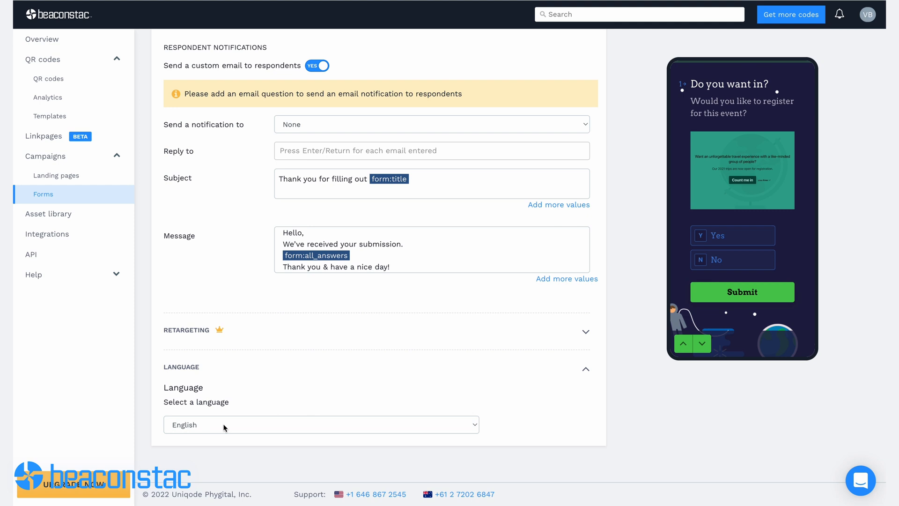
{"action": "left_click", "coordinate": [320, 424]}
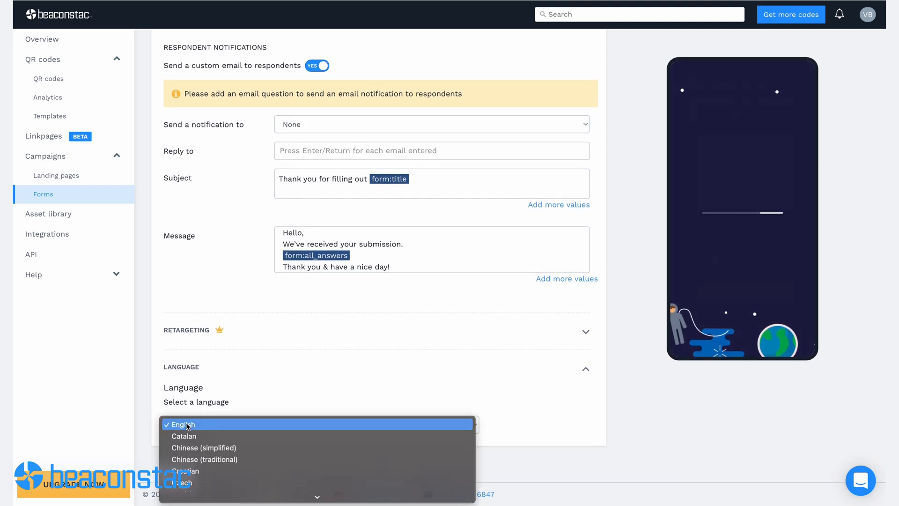
{"action": "mouse_move", "coordinate": [186, 448]}
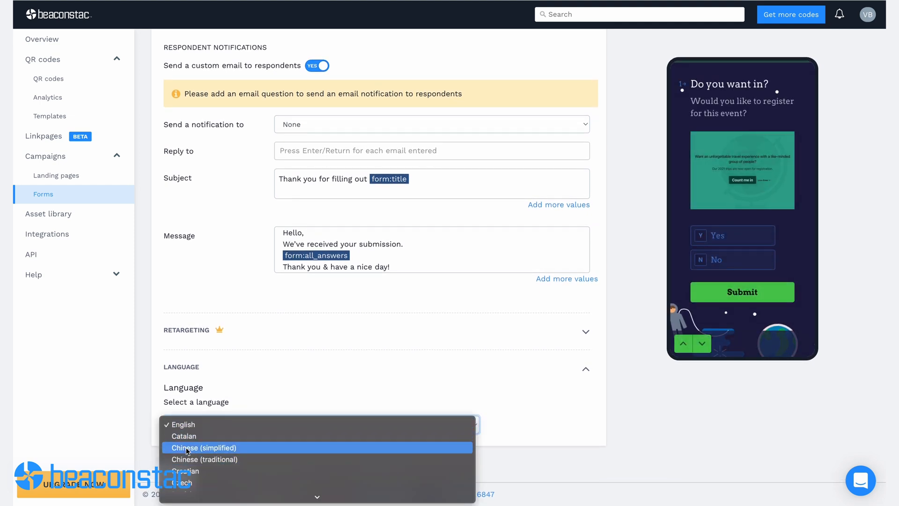
{"action": "left_click", "coordinate": [203, 447]}
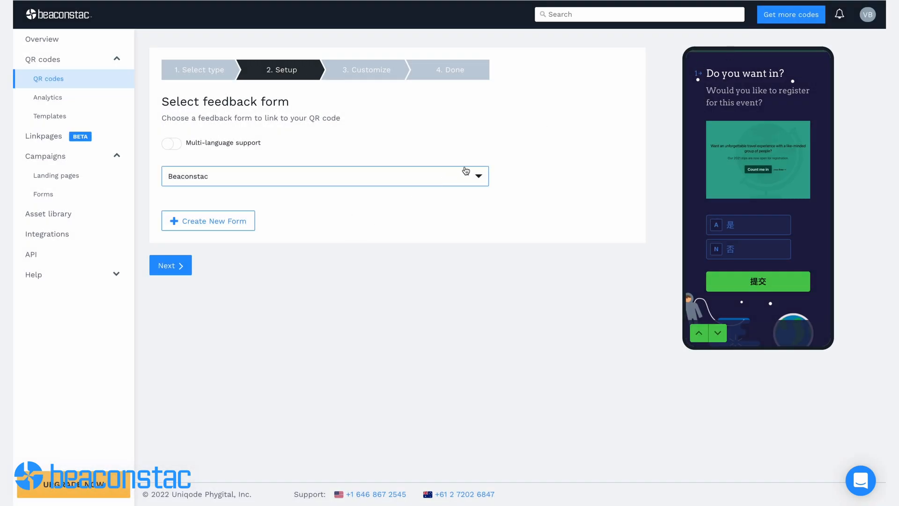
{"action": "mouse_move", "coordinate": [465, 174]}
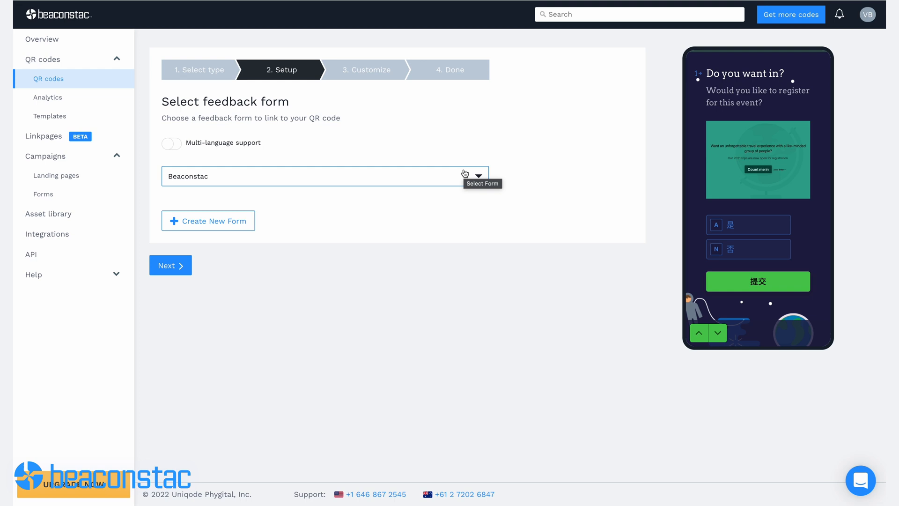
- Finish the form QR code with the Gradient template and show the forms list
{"action": "left_click", "coordinate": [169, 265]}
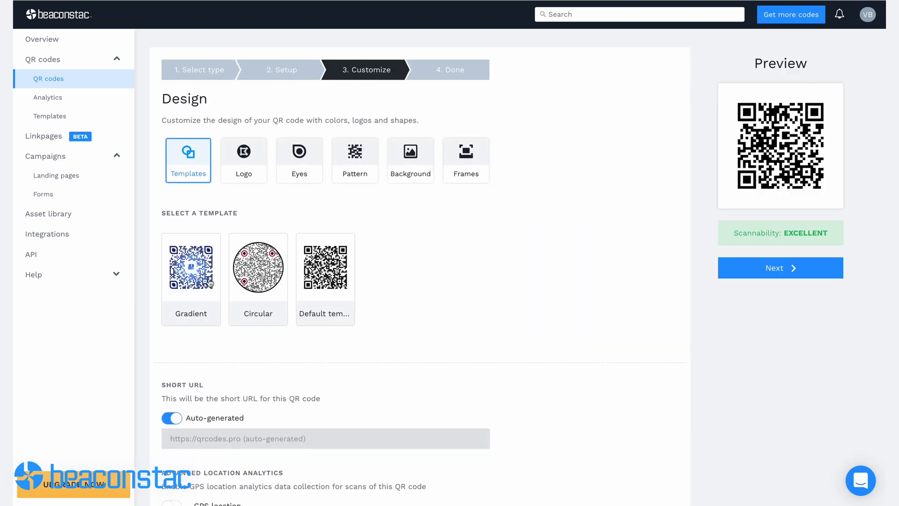
{"action": "left_click", "coordinate": [191, 265]}
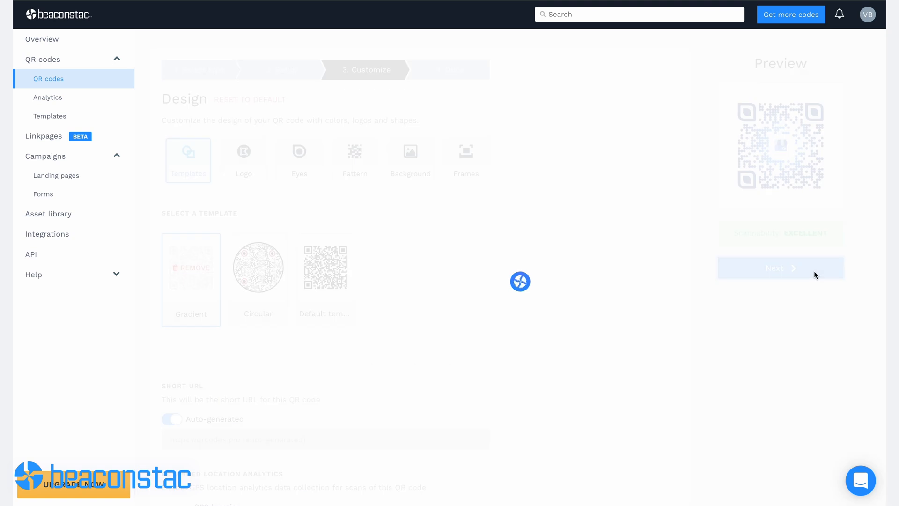
{"action": "left_click", "coordinate": [779, 267]}
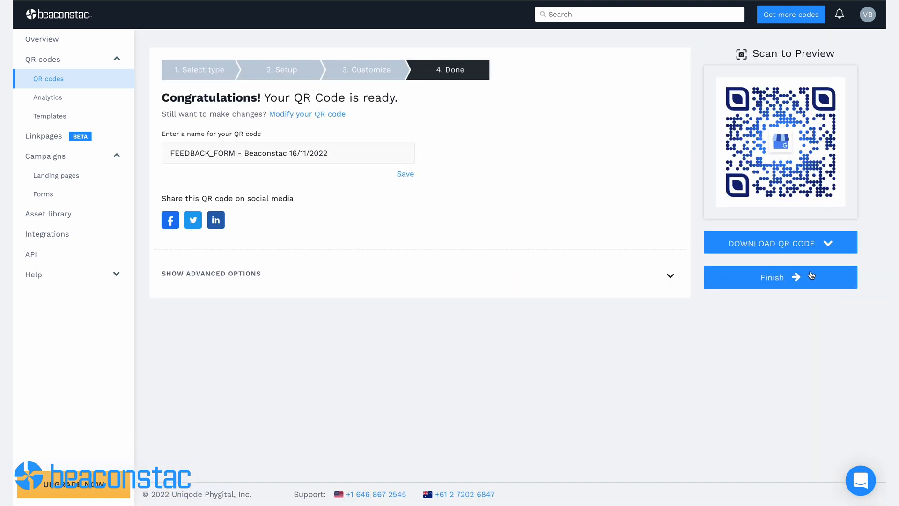
{"action": "left_click", "coordinate": [779, 241]}
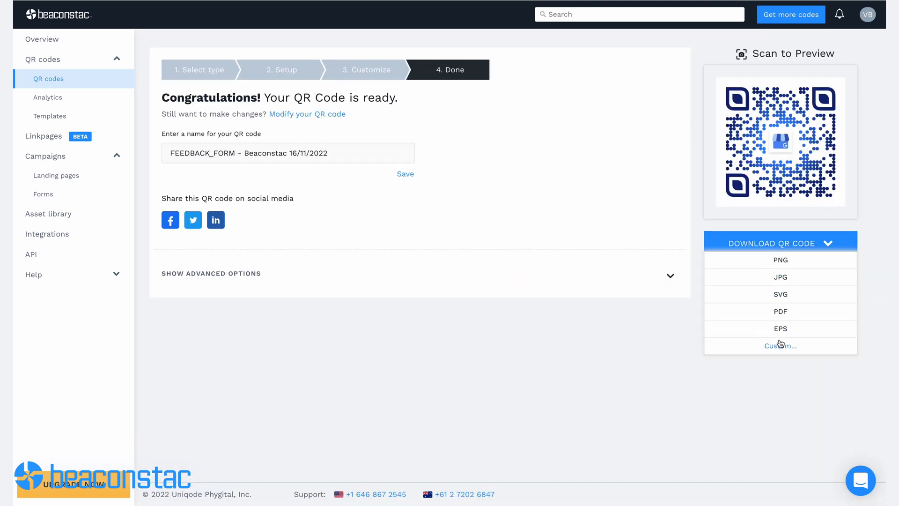
{"action": "left_click", "coordinate": [41, 40]}
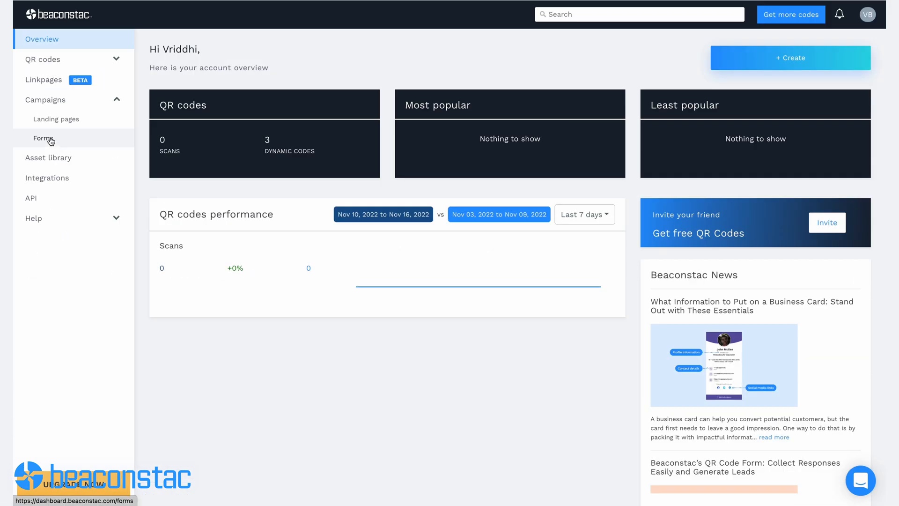
{"action": "left_click", "coordinate": [43, 138]}
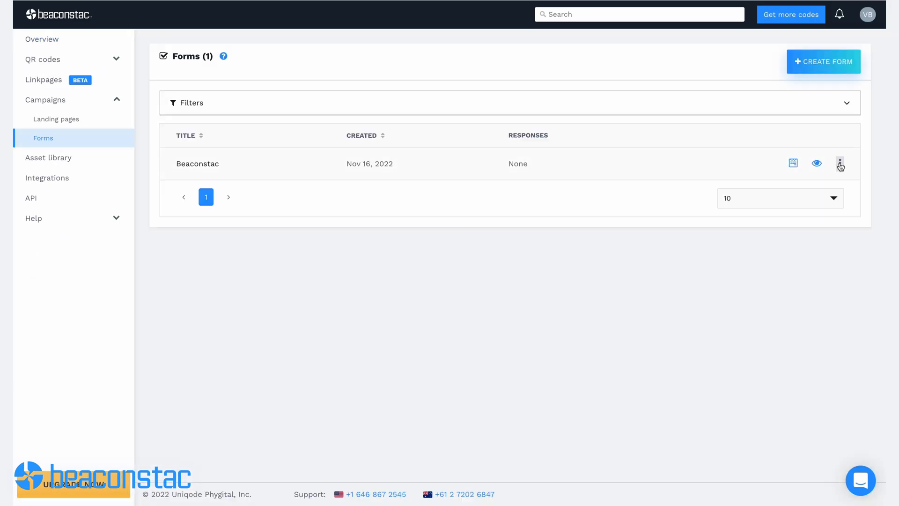